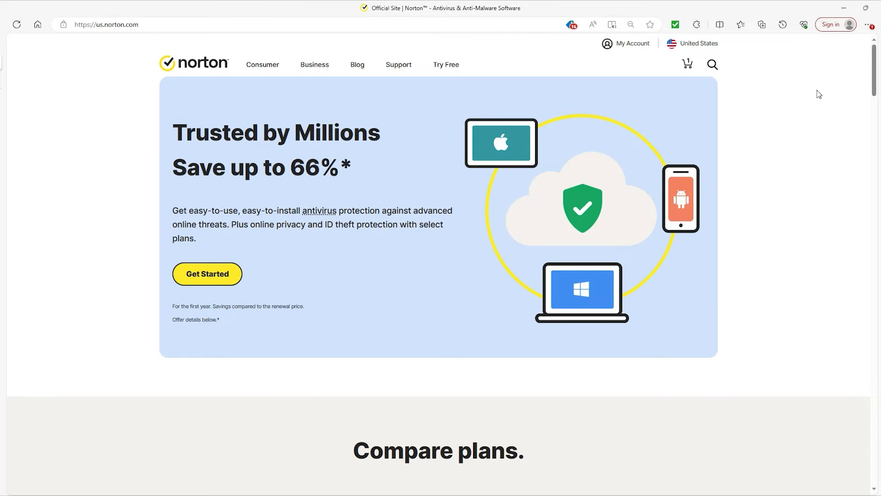
Step: Scroll the Norton home page down to the Compare plans section and its feature lists
scroll(down, 3)
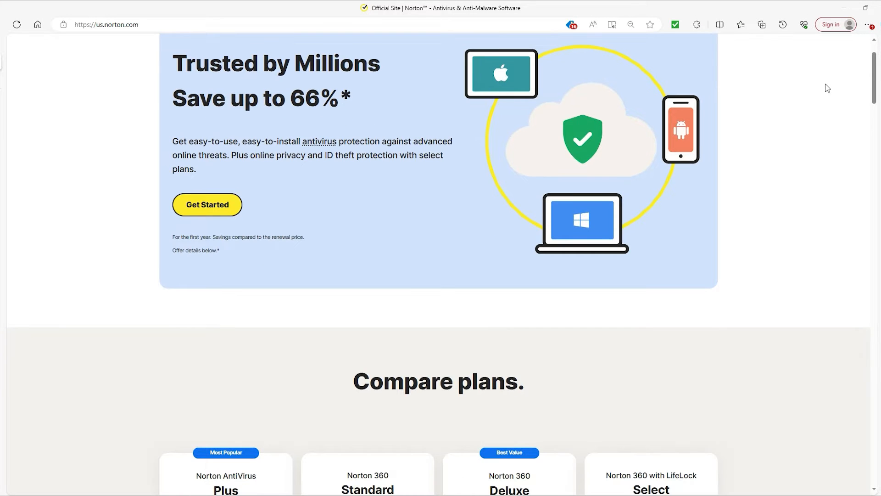
scroll(up, 3)
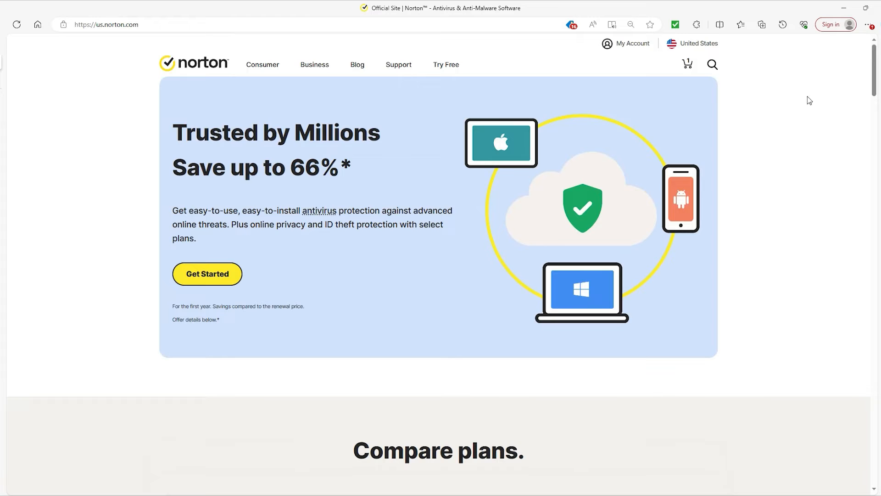
mouse_move(826, 51)
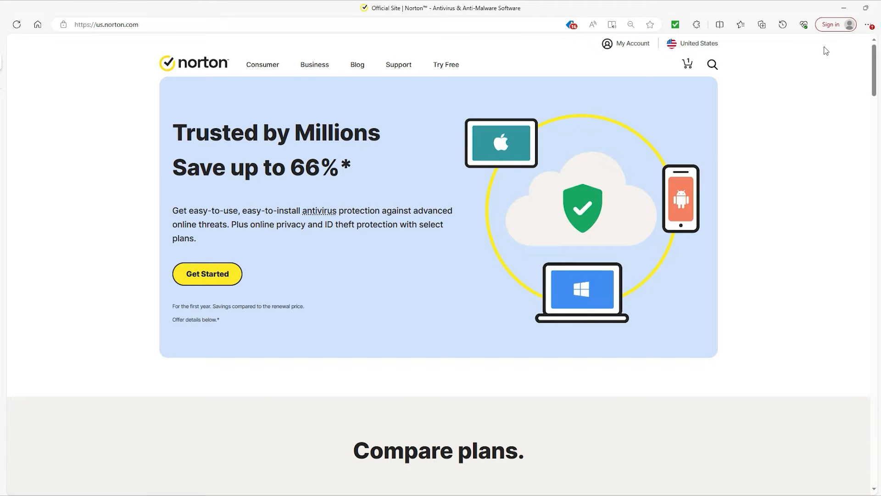
mouse_move(297, 316)
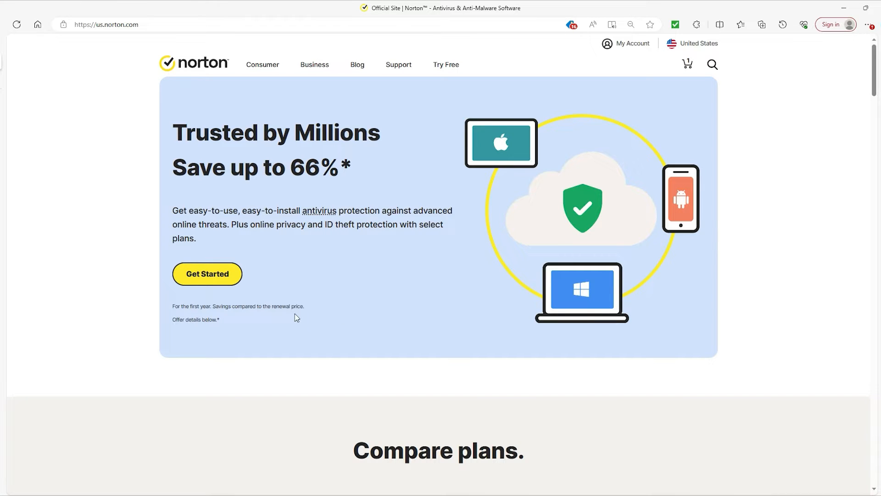
mouse_move(775, 62)
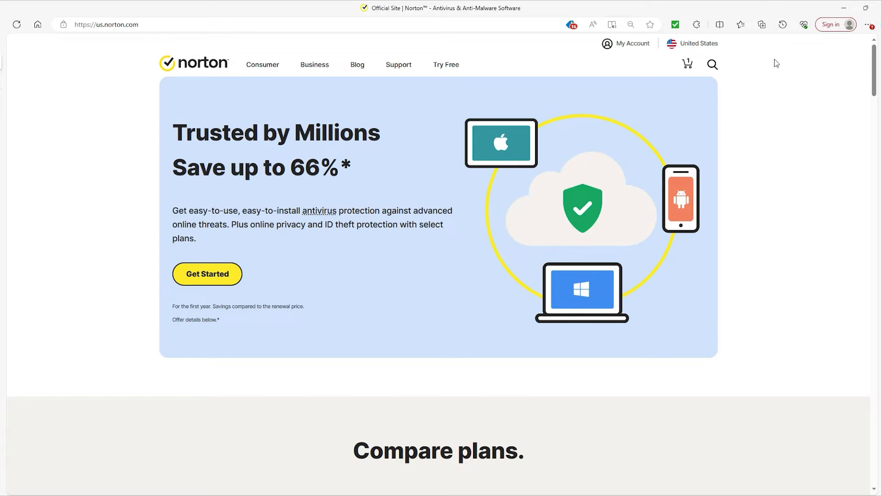
mouse_move(657, 112)
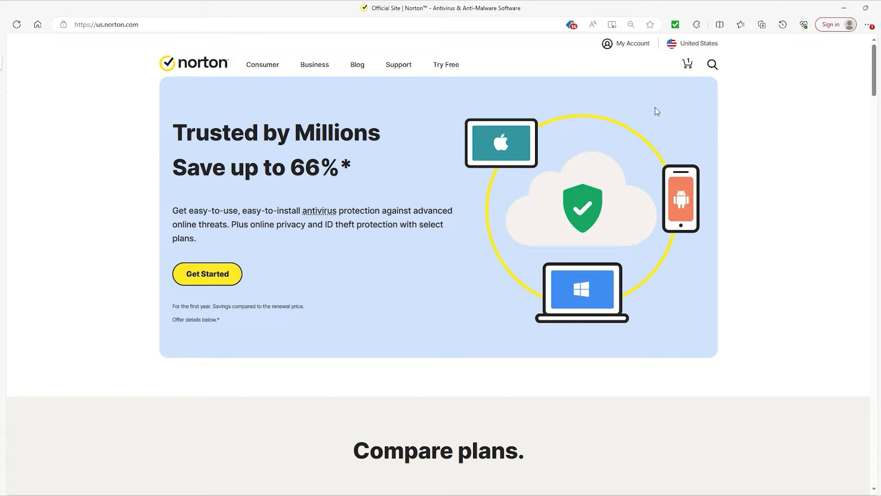
scroll(down, 3)
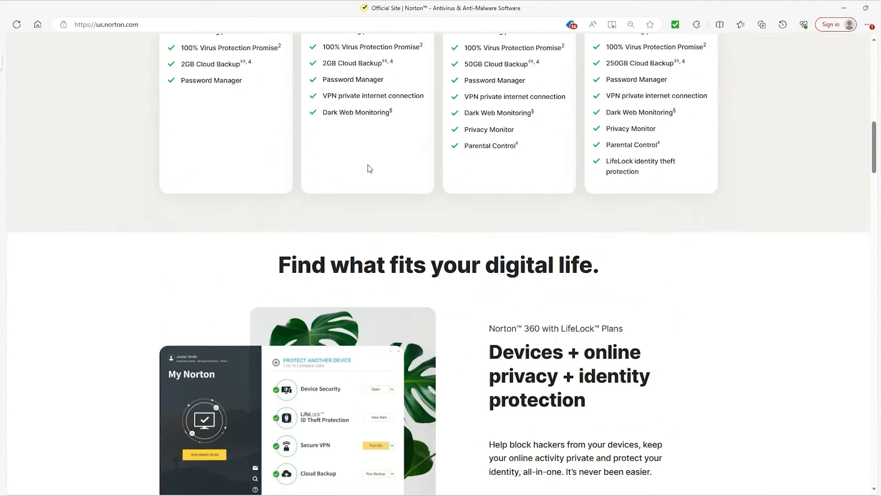
scroll(down, 3)
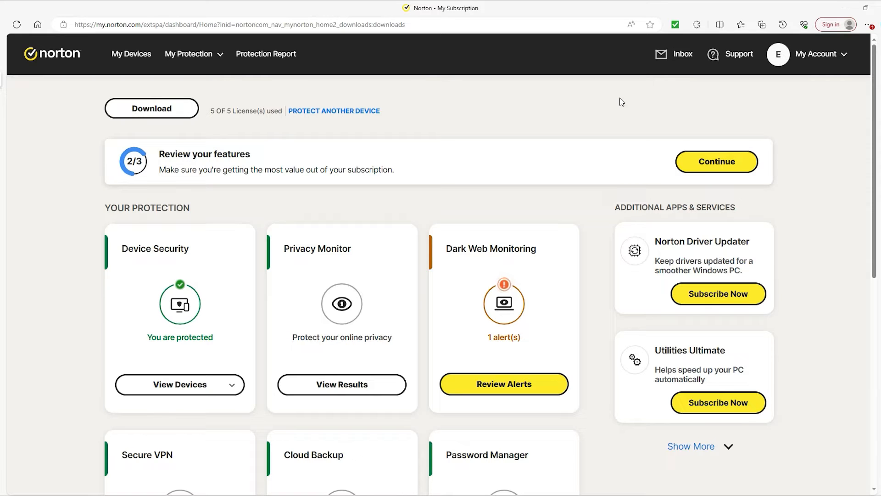
mouse_move(775, 134)
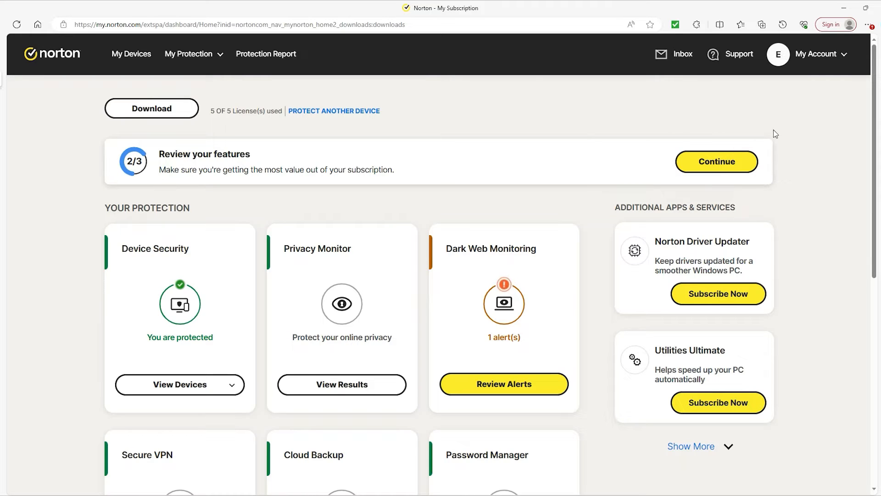
mouse_move(637, 110)
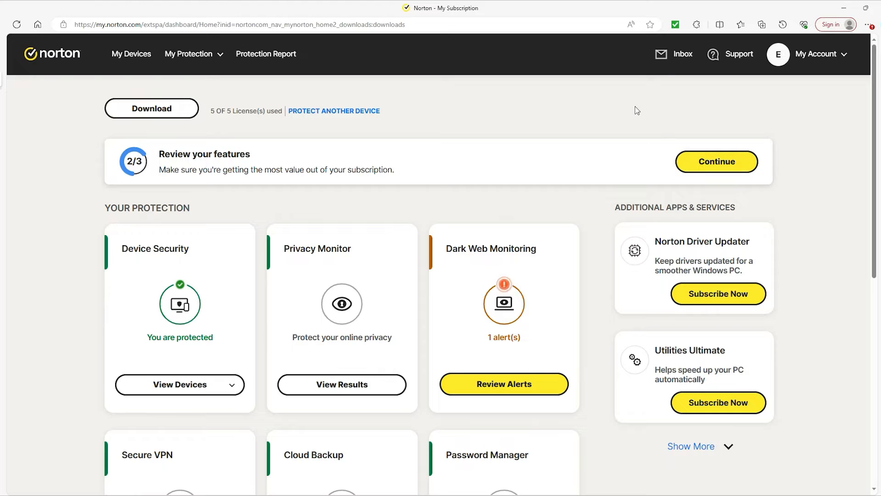
mouse_move(566, 123)
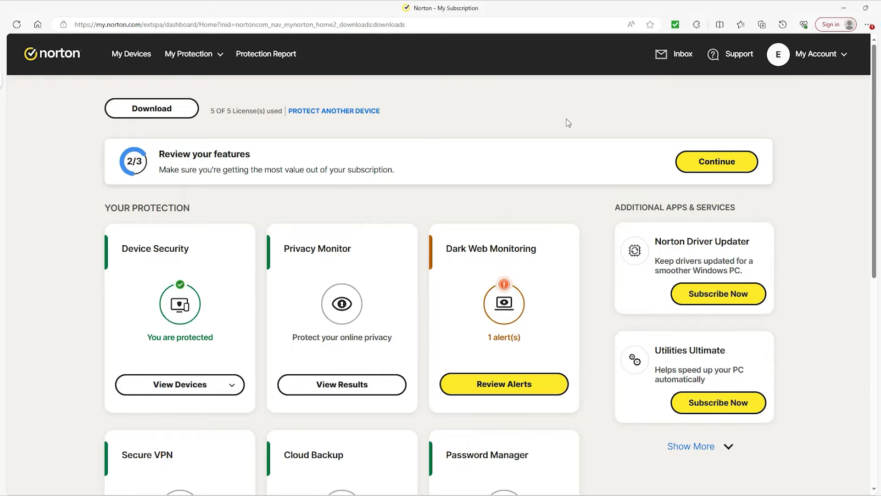
Step: From the My Account dropdown, reach Account Settings with email, password and two-factor details
click(818, 55)
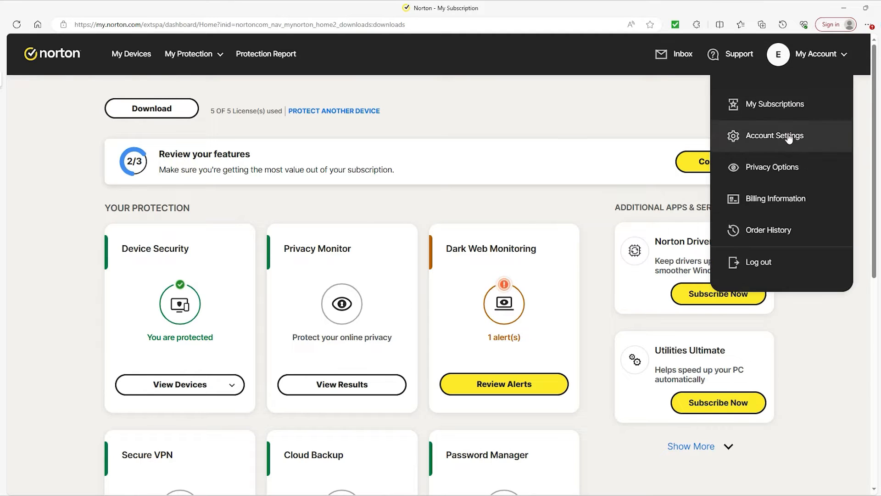
click(775, 135)
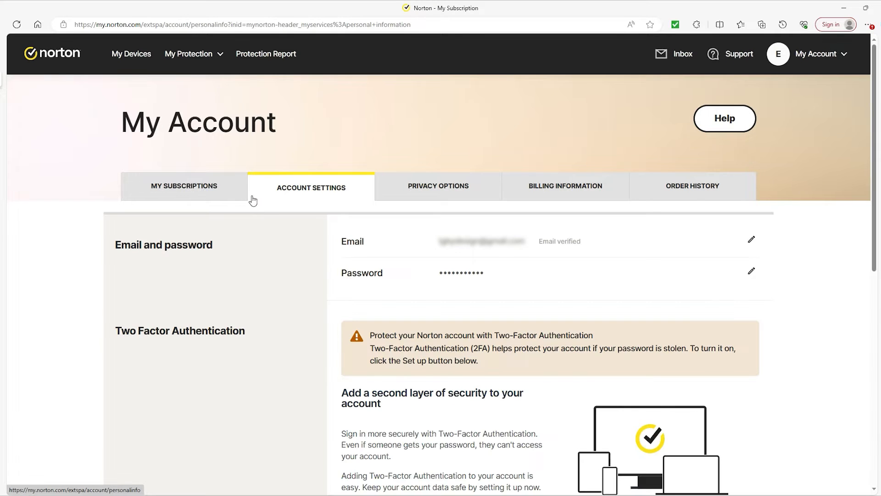
click(184, 188)
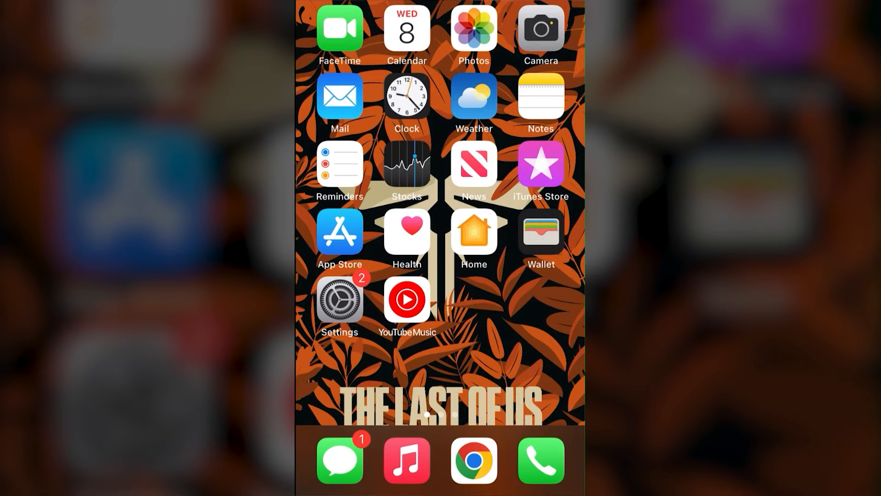
Step: Launch the App Store and go to Search to find Norton 360
click(340, 232)
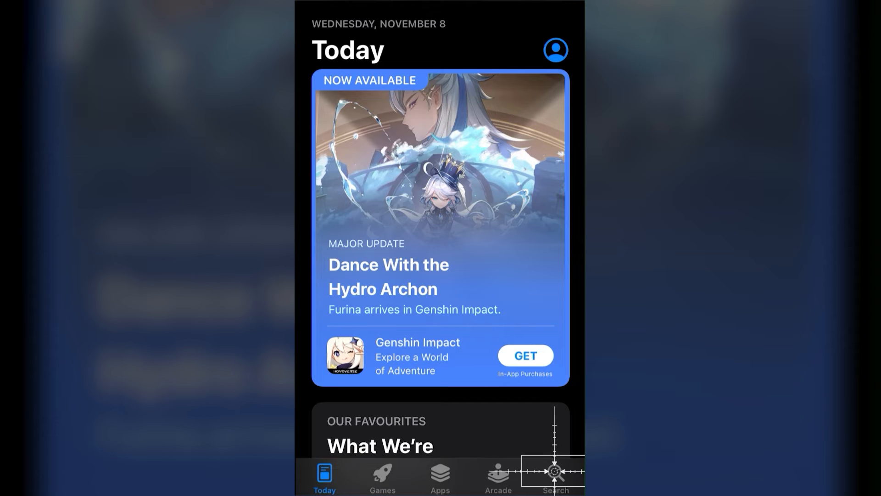
click(555, 474)
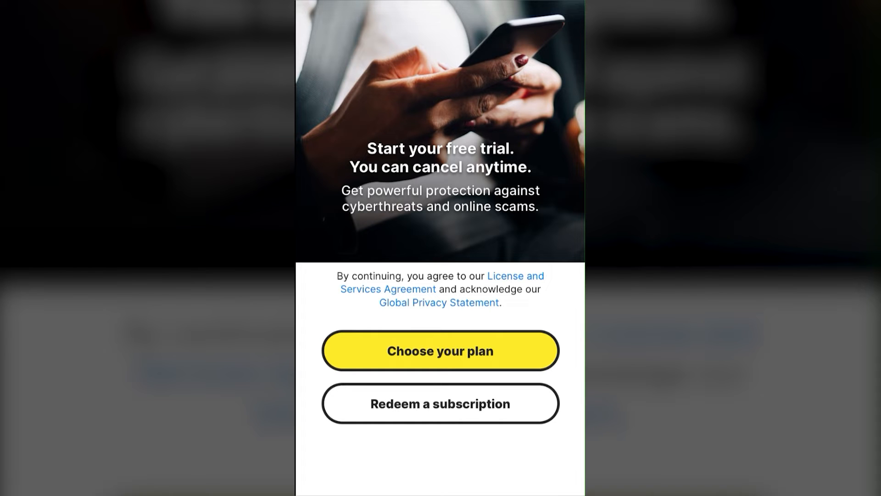
Step: Redeem a subscription by signing in with the Norton account, reaching the My Norton dashboard
click(439, 402)
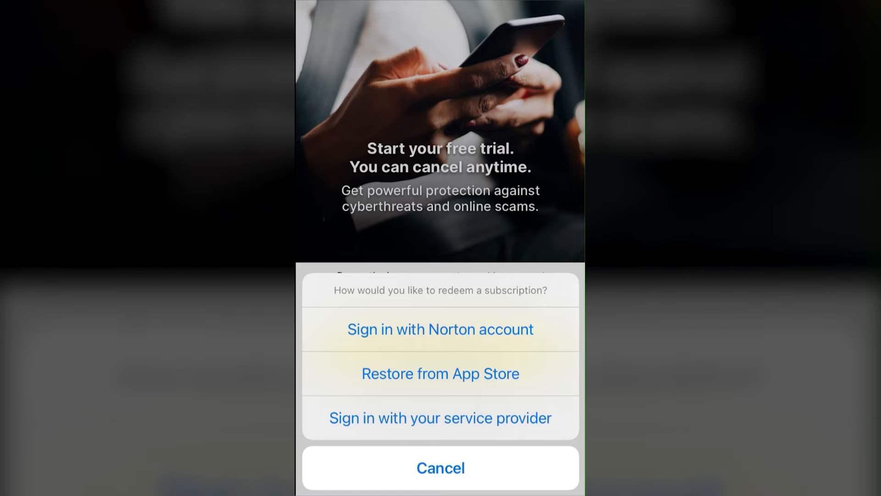
click(440, 329)
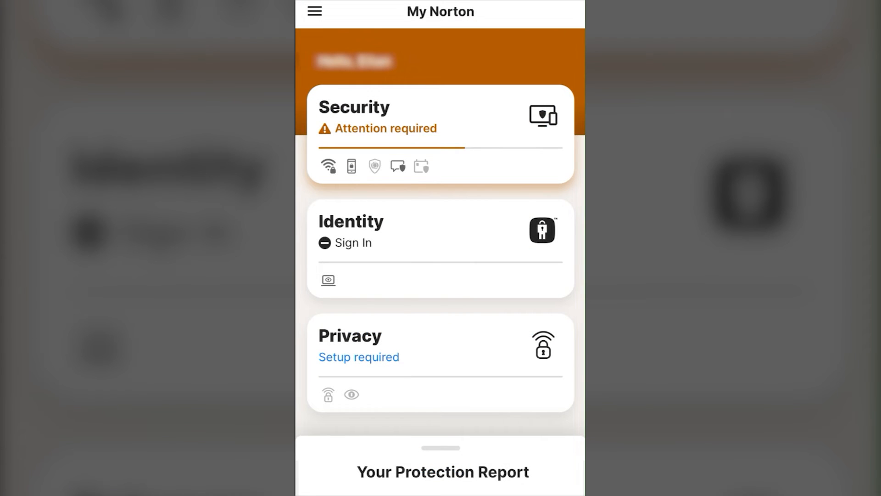
click(440, 135)
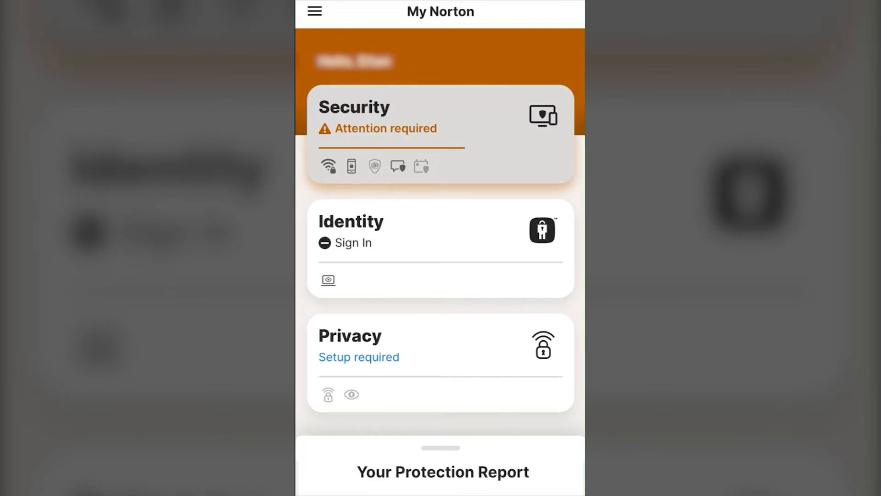
Step: Review the Security card's protection statuses, then bring up the Identity feature screen
click(440, 135)
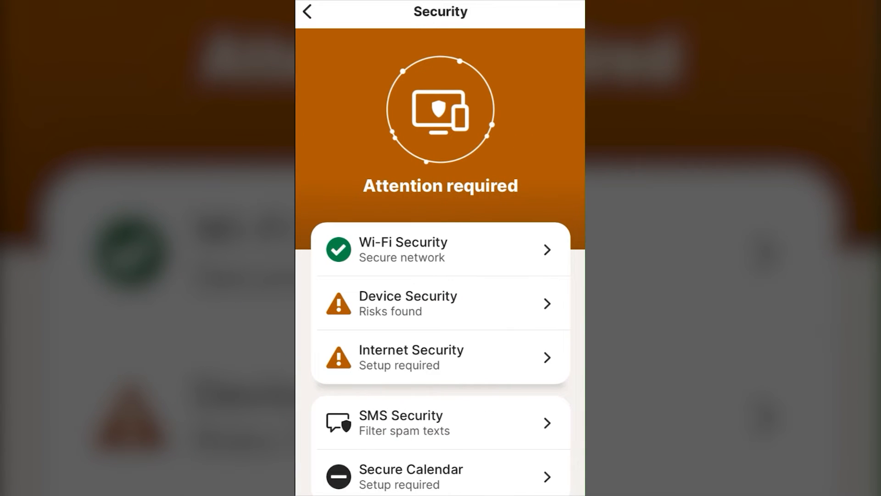
click(440, 303)
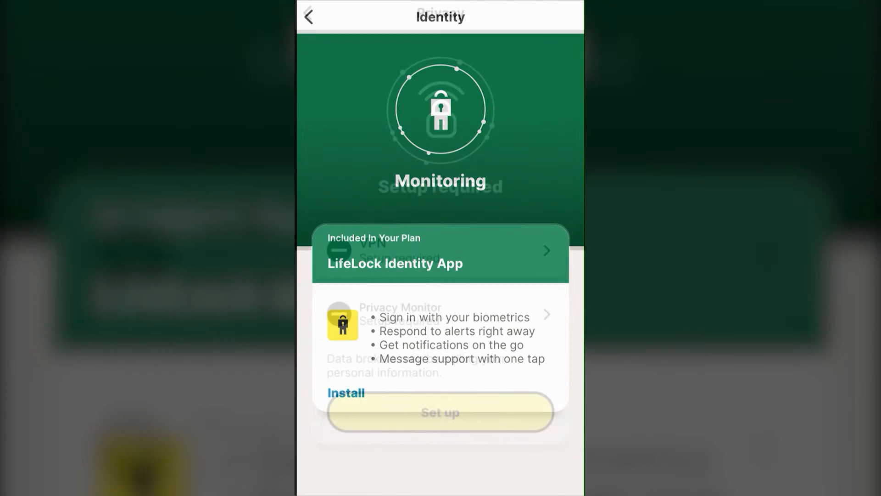
Step: View the Privacy screen, then scroll through Your Protection Report with its one secure network
click(308, 15)
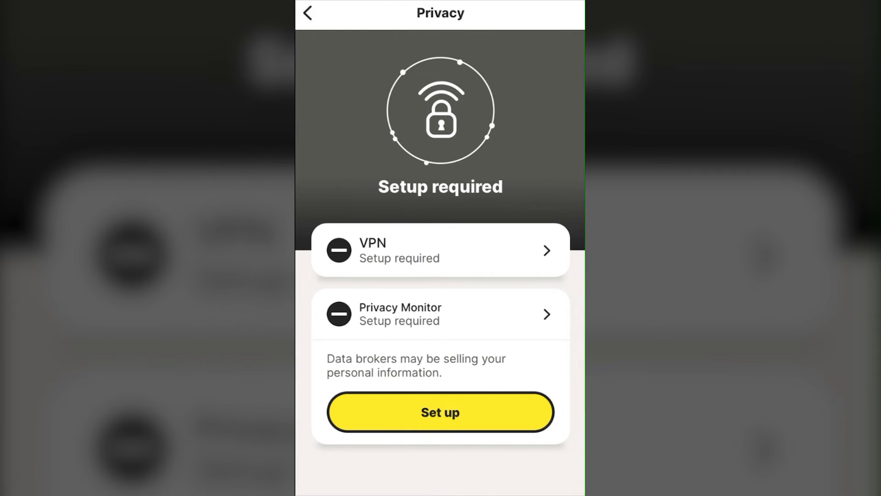
click(307, 13)
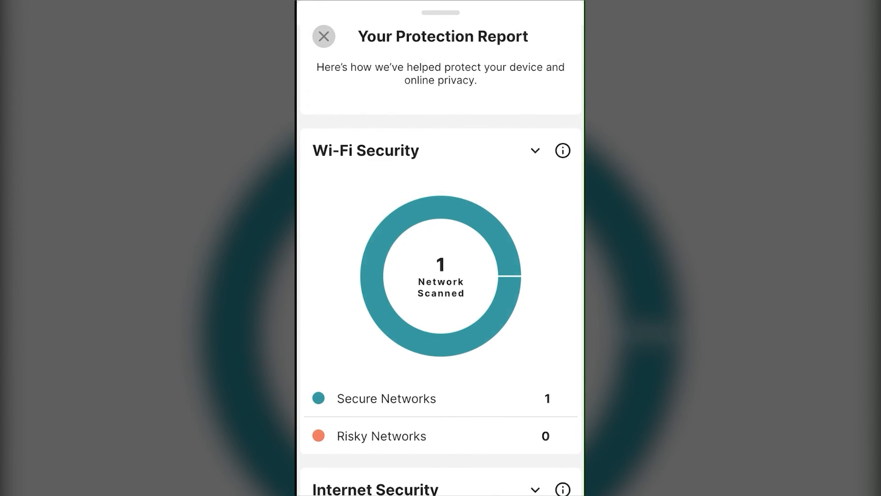
scroll(down, 3)
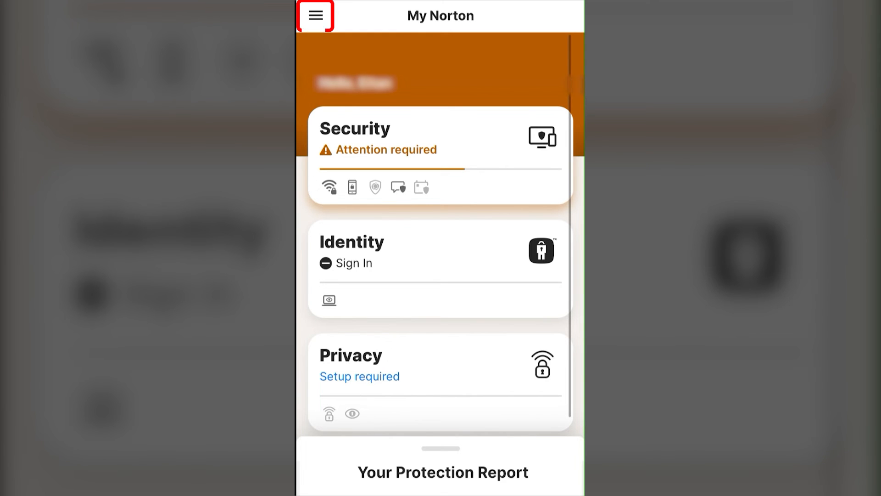
Step: Use the hamburger menu to leave the app and return to the Norton website
click(315, 15)
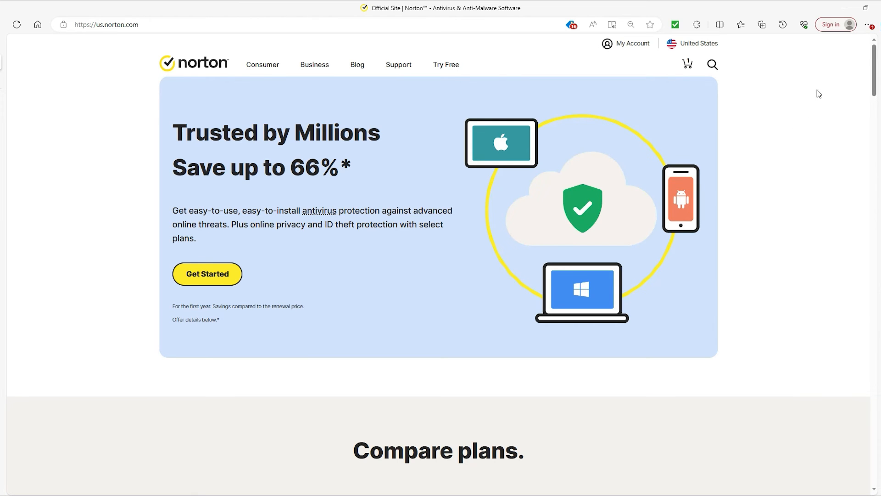
Step: Scroll the Norton home page, then switch to the Norton 360 Windows app window
scroll(down, 3)
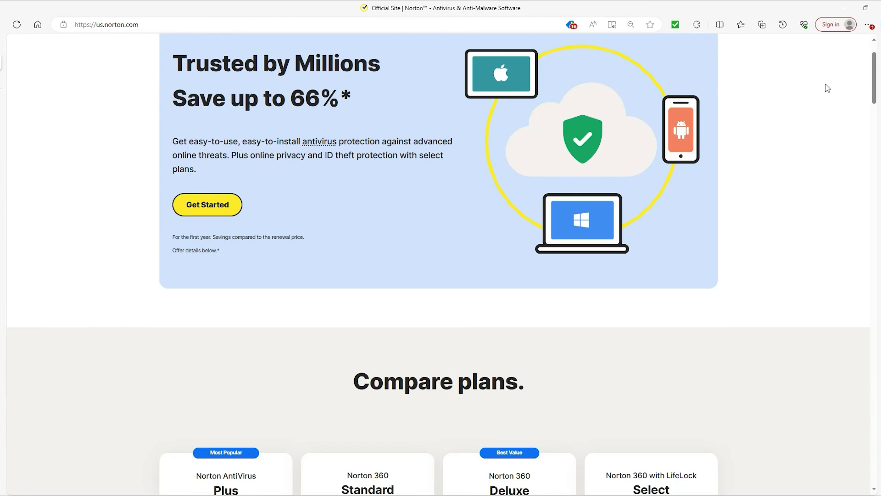
scroll(up, 3)
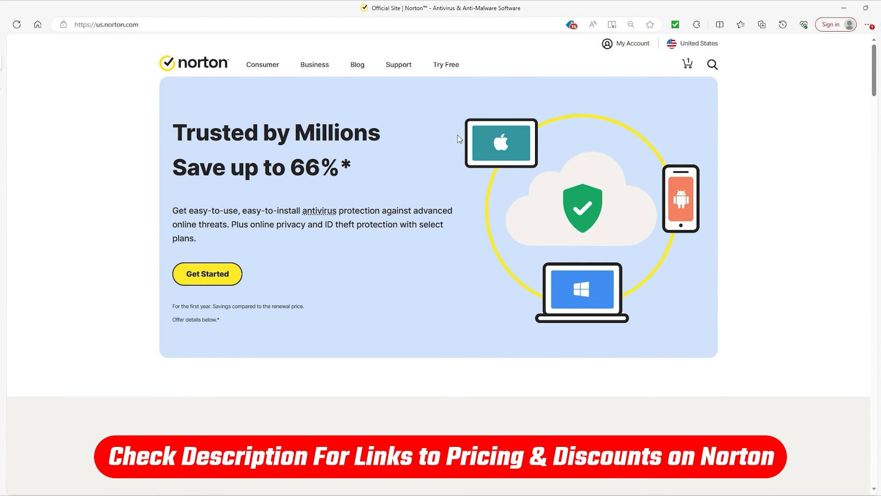
click(446, 64)
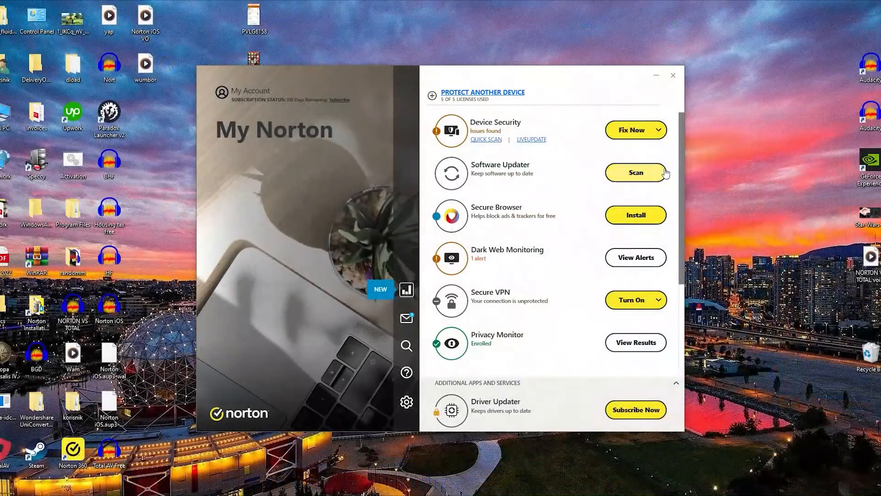
scroll(down, 3)
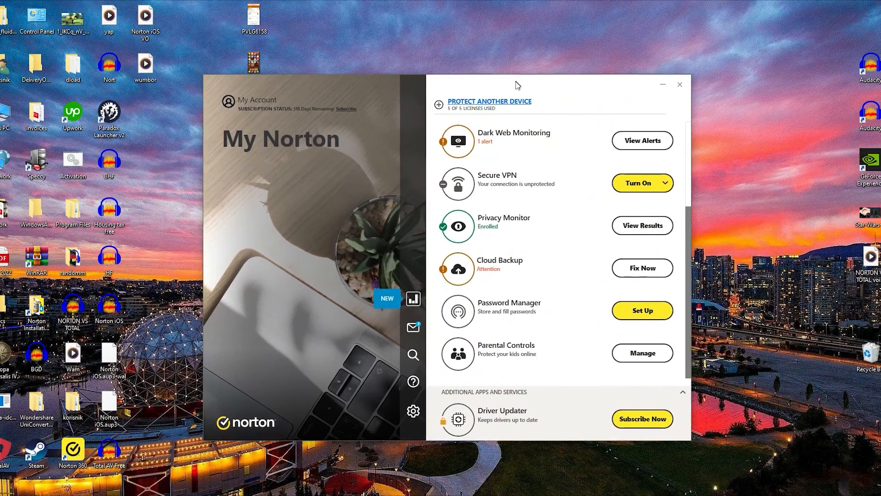
scroll(up, 3)
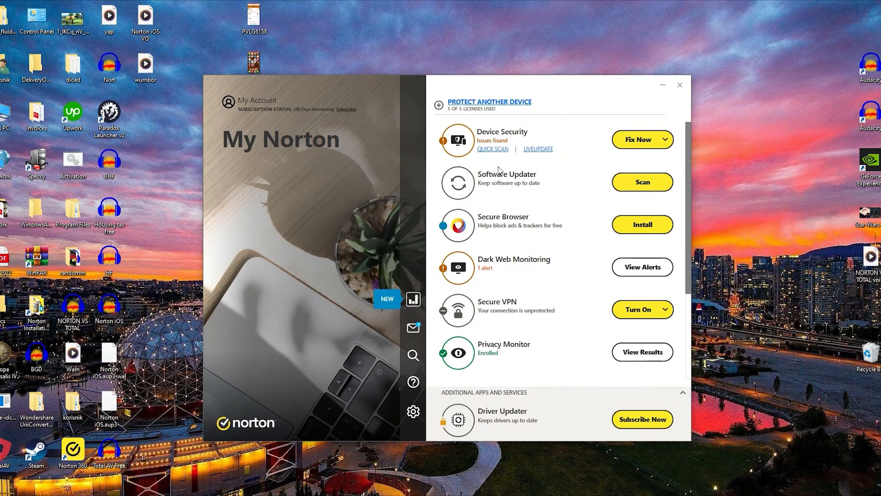
mouse_move(786, 58)
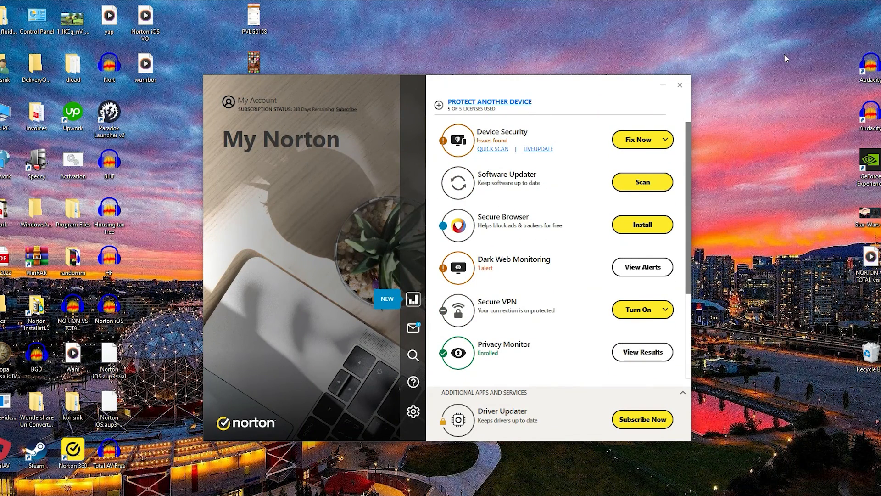